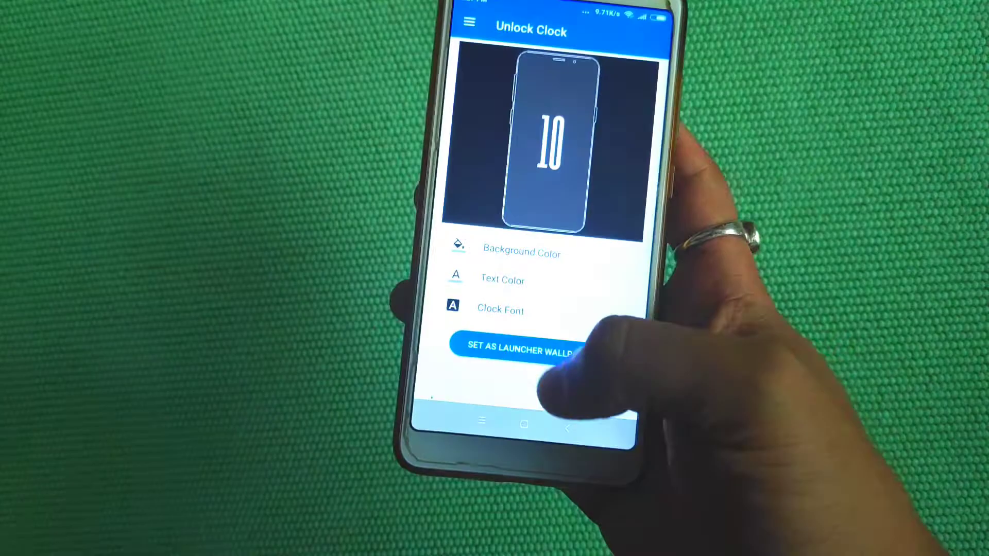
Apply the large-digit Unlock Clock design as the launcher wallpaper.
click(513, 348)
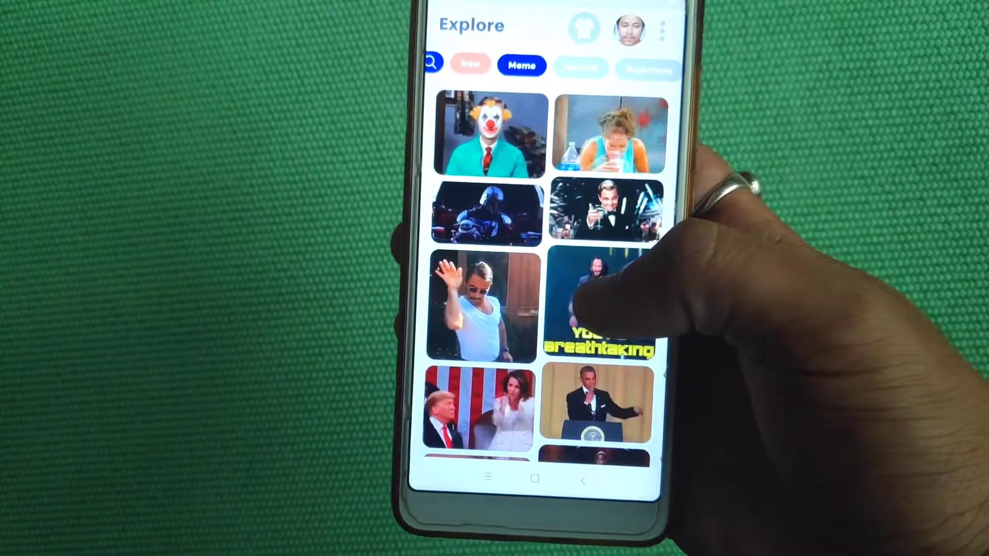
Face-swap the 'You're breathtaking' clip and open the resulting GIF's Share screen.
click(602, 306)
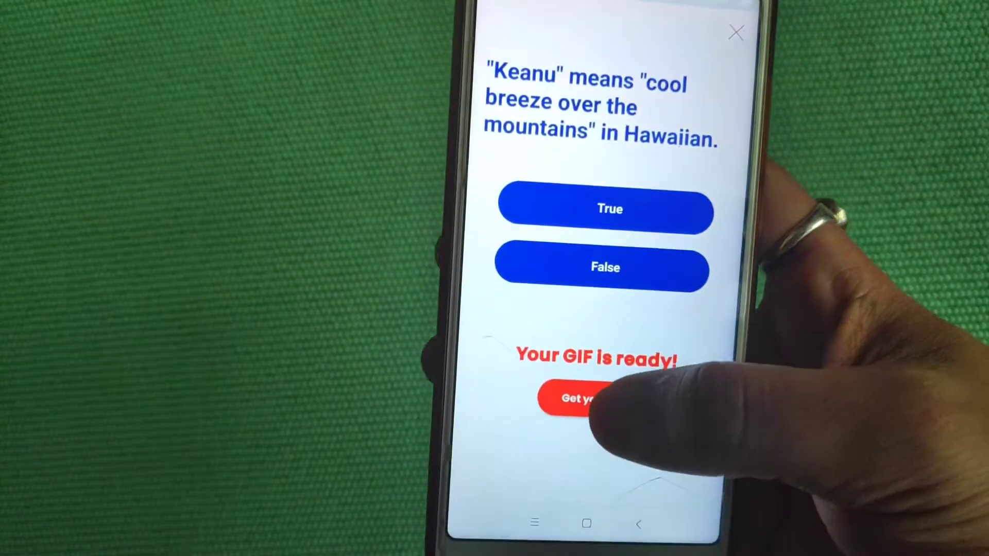
click(574, 398)
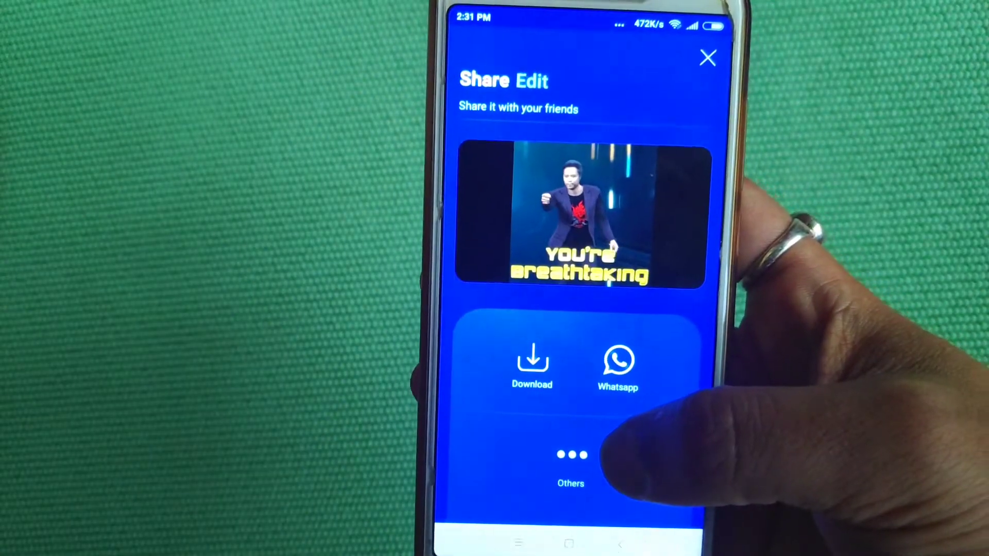